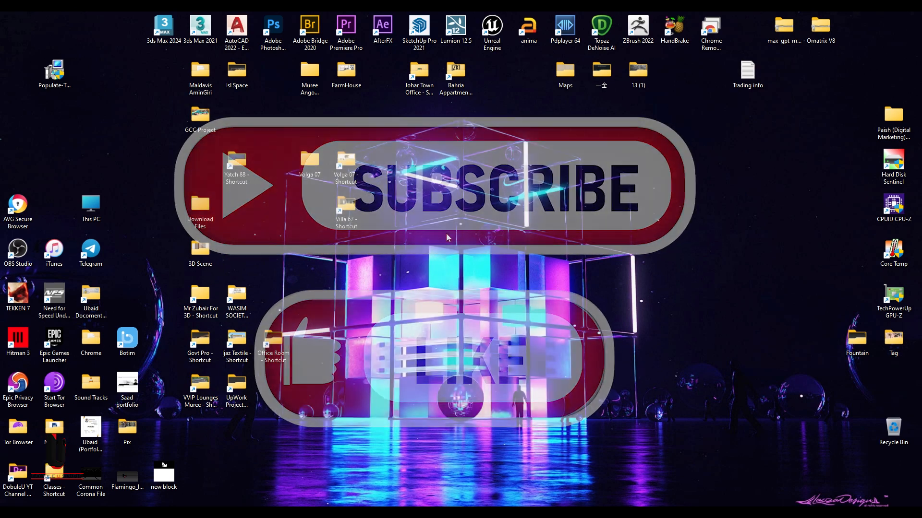
mouse_move(527, 495)
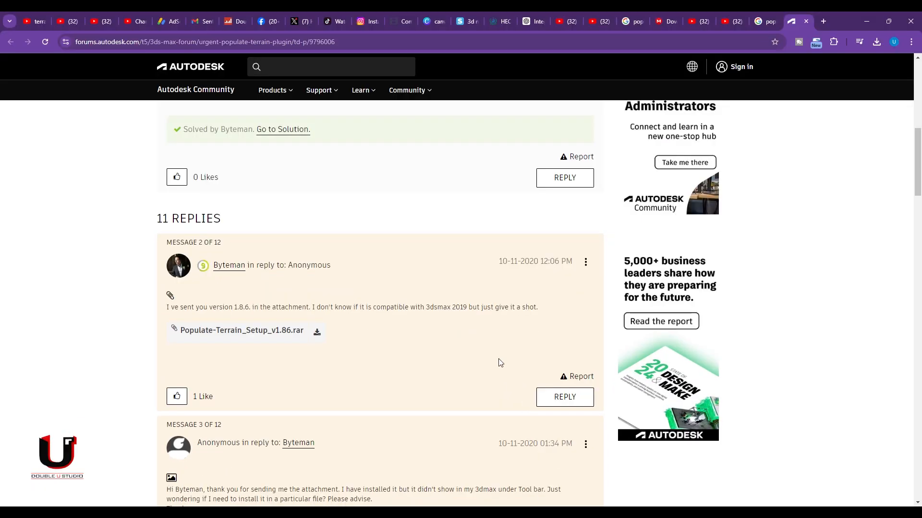
- Scroll the forum thread back to Byteman's reply with the Populate-Terrain v1.86 attachment
scroll("up", 3)
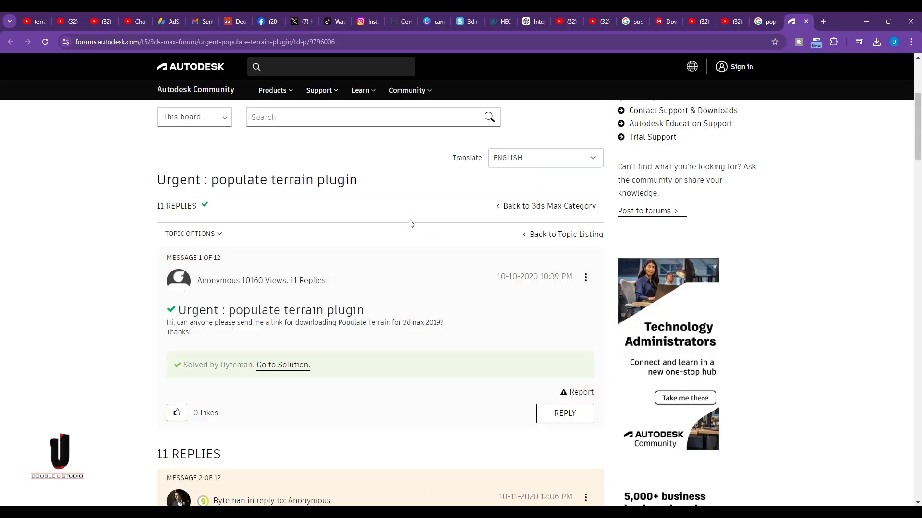
scroll("up", 3)
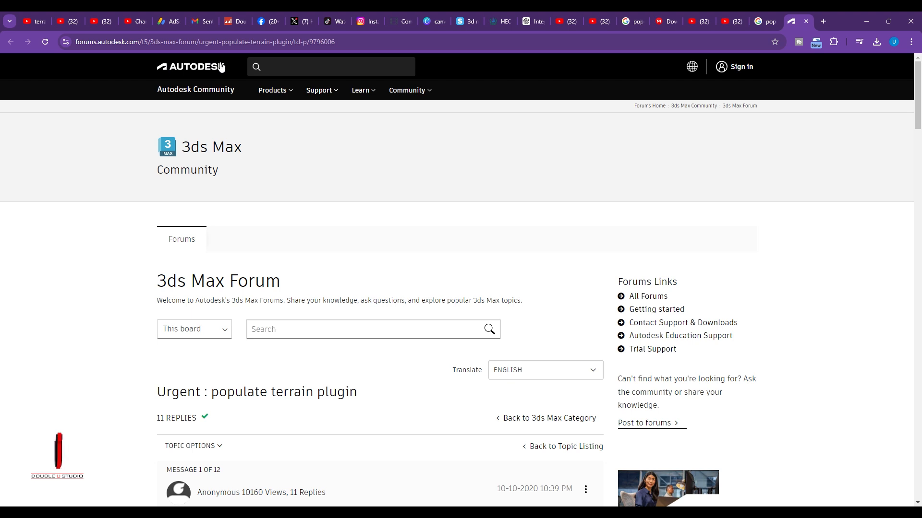
mouse_move(334, 212)
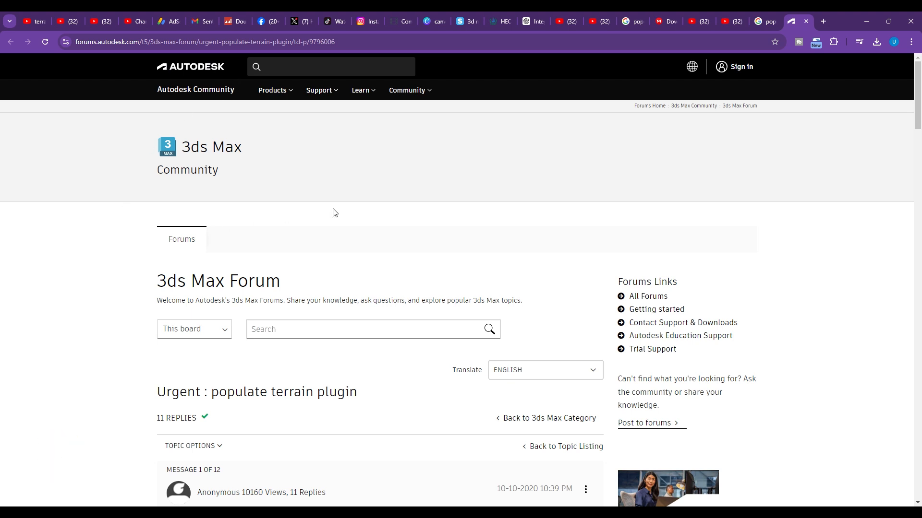
mouse_move(258, 386)
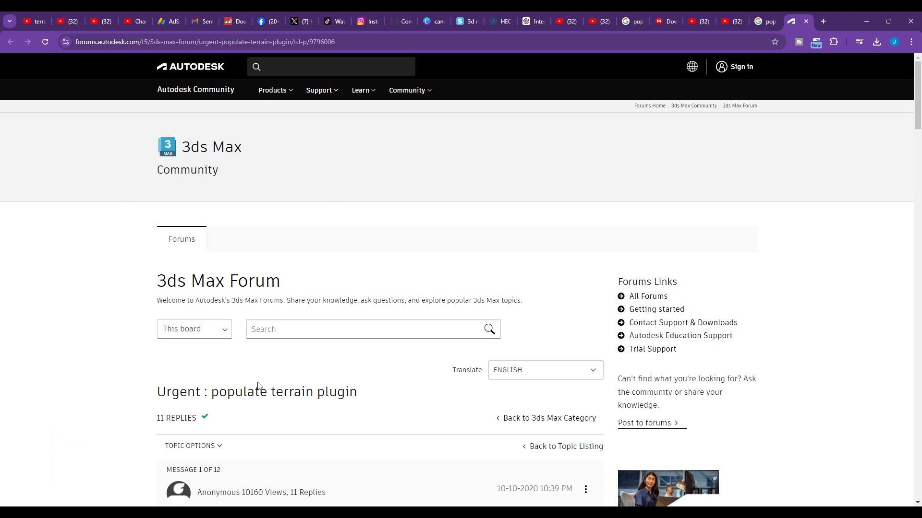
scroll("down", 3)
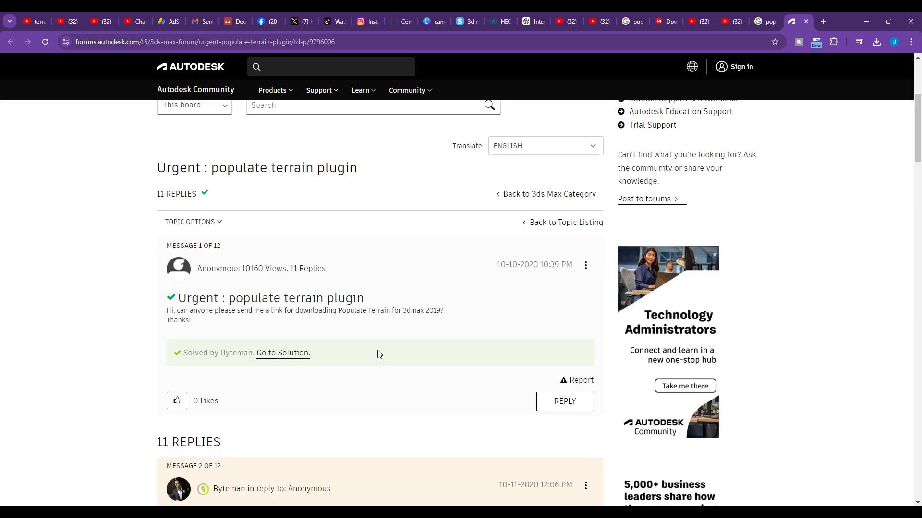
scroll("down", 3)
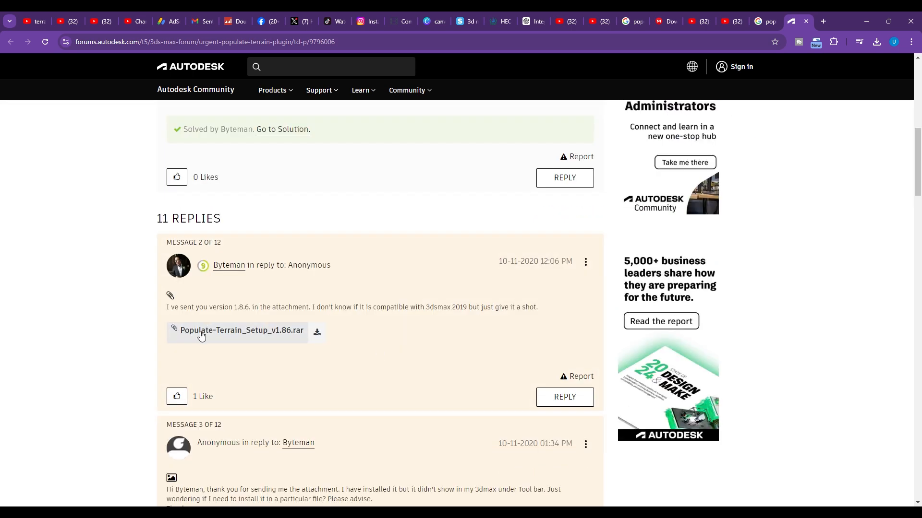
mouse_move(170, 340)
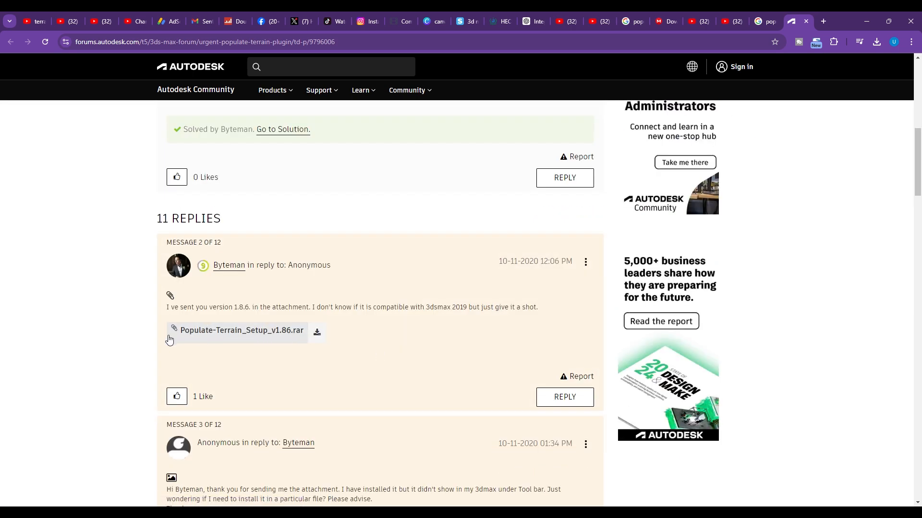
mouse_move(744, 121)
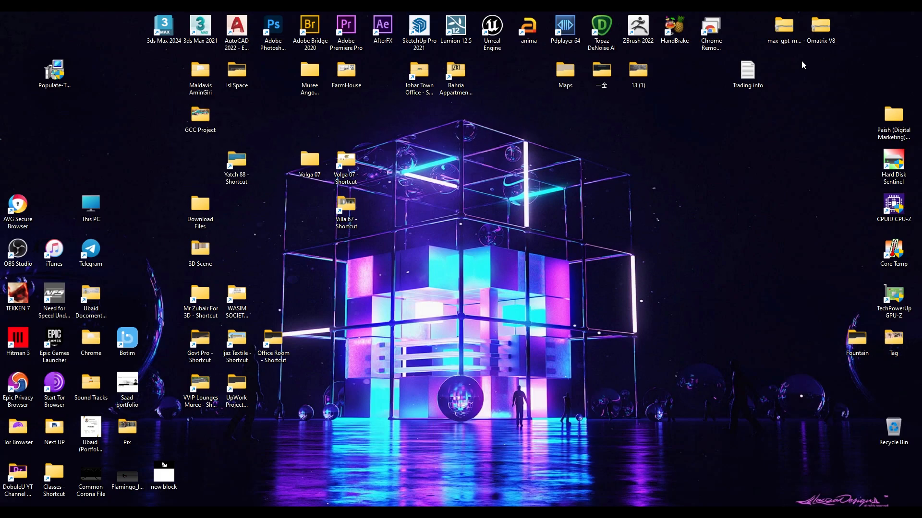
- Run the Populate:Terrain 1.86 setup, accept the license, and browse for an install location
left_click(54, 70)
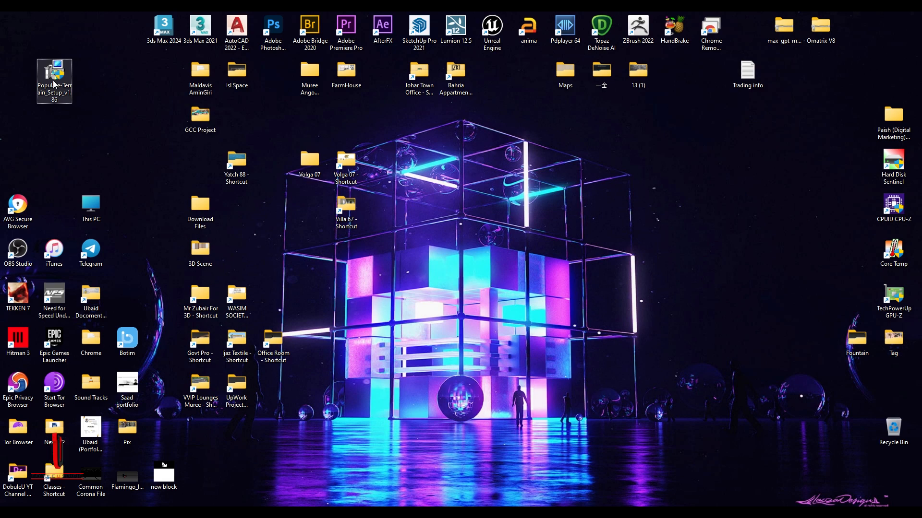
right_click(53, 80)
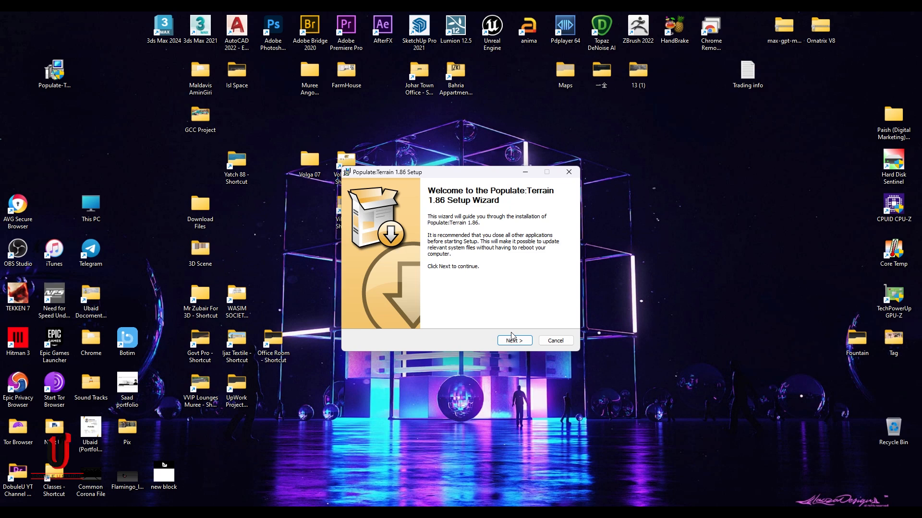
left_click(513, 340)
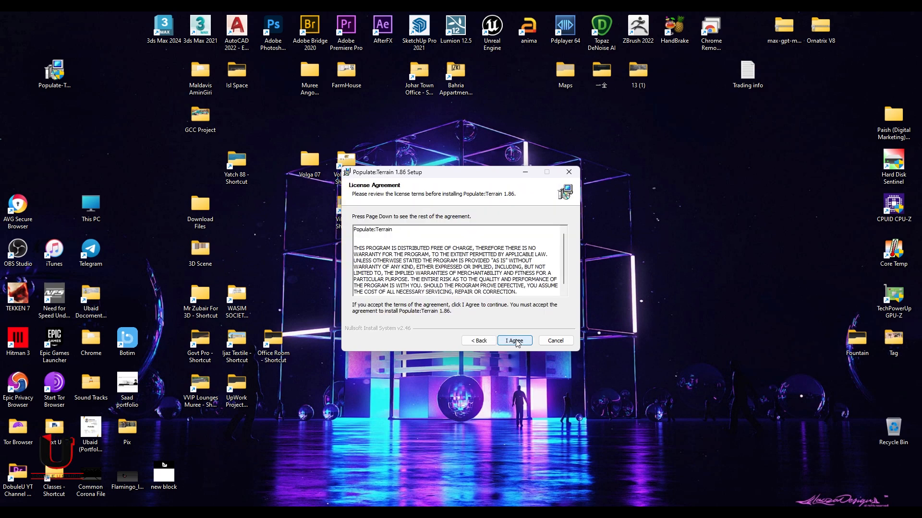
left_click(514, 341)
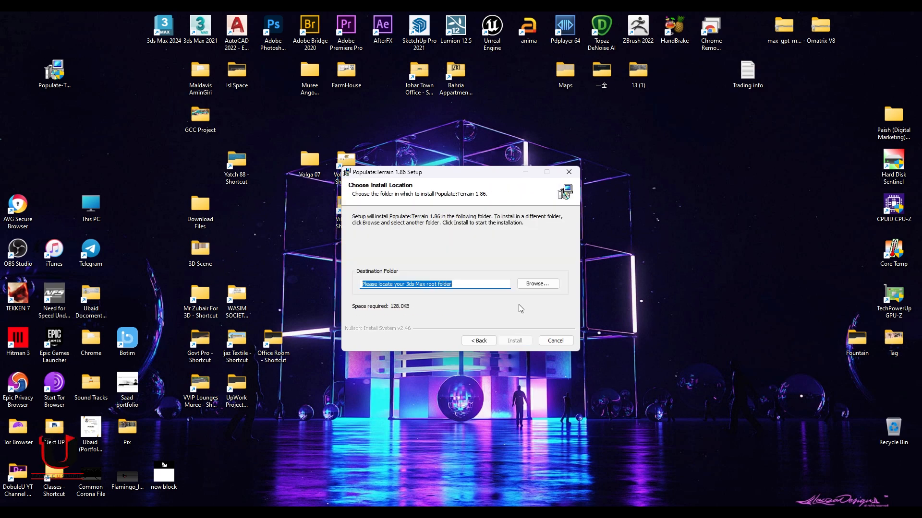
left_click(536, 283)
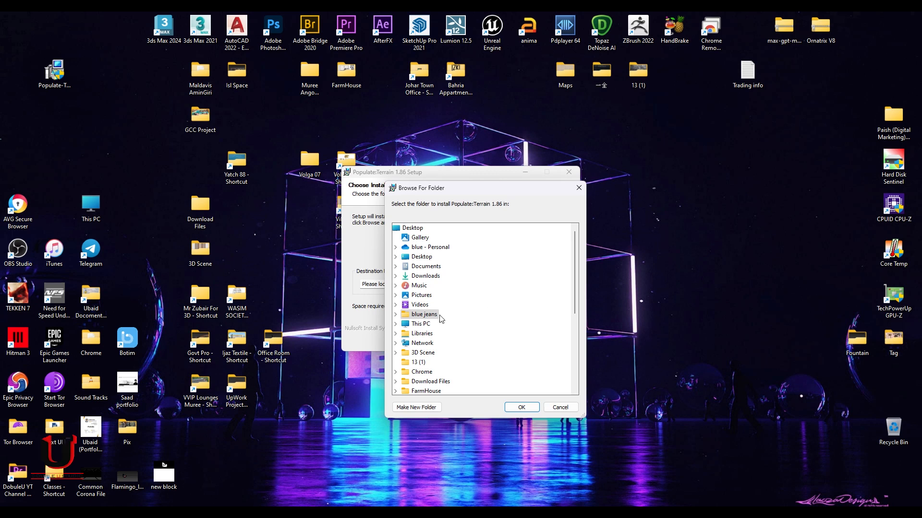
- Pick Program Files > Autodesk > 3ds Max 2021 as the destination folder
left_click(421, 324)
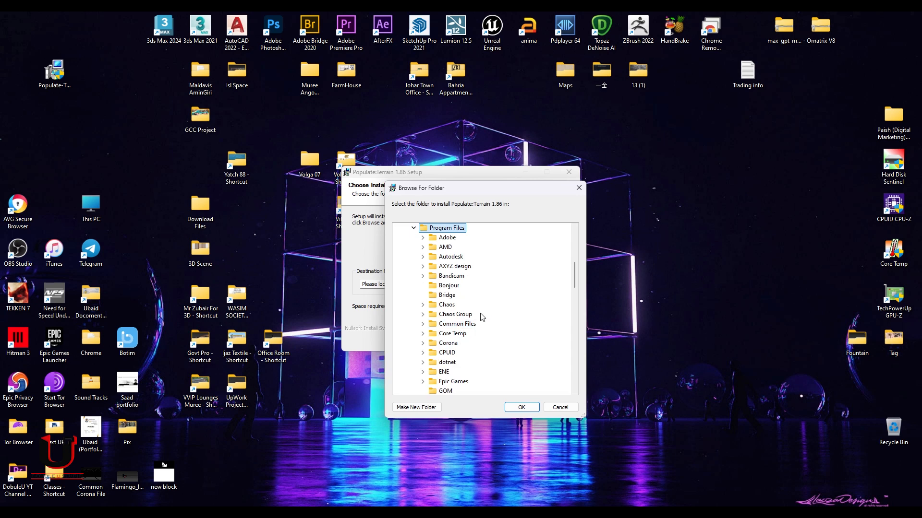
scroll("down", 3)
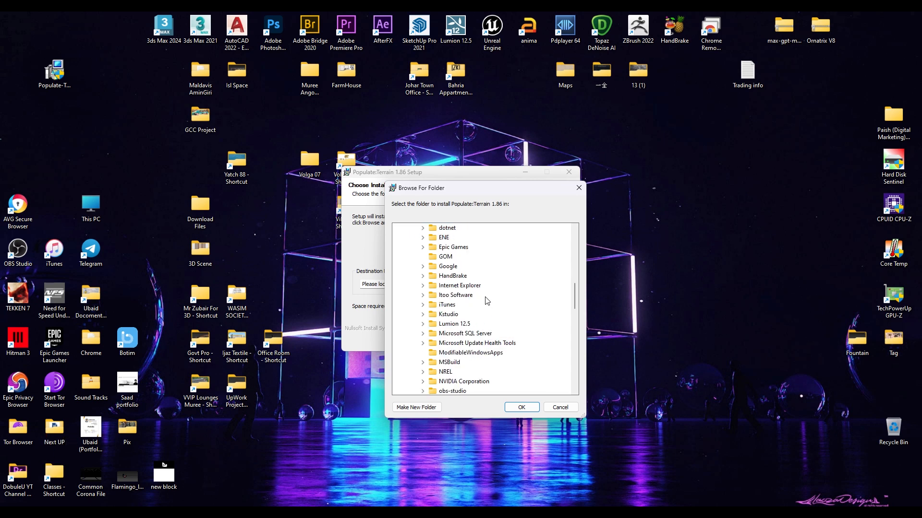
scroll("down", 3)
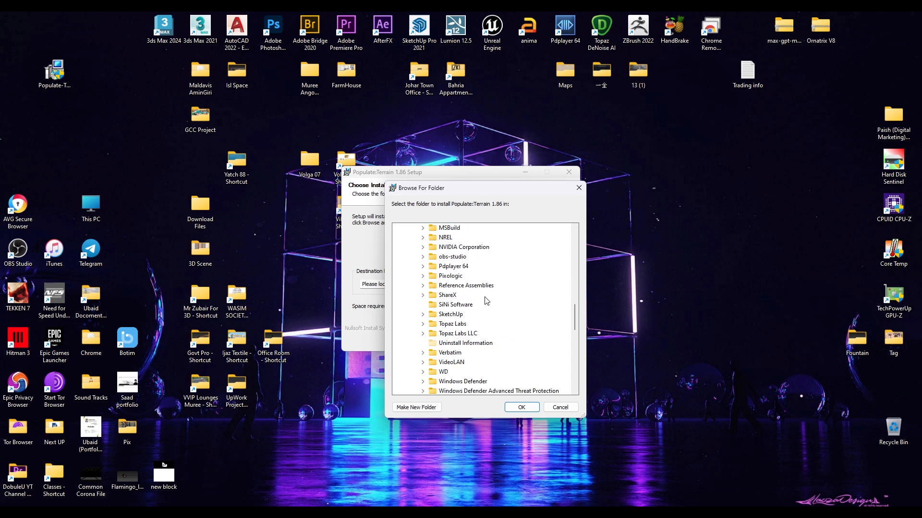
scroll("down", 3)
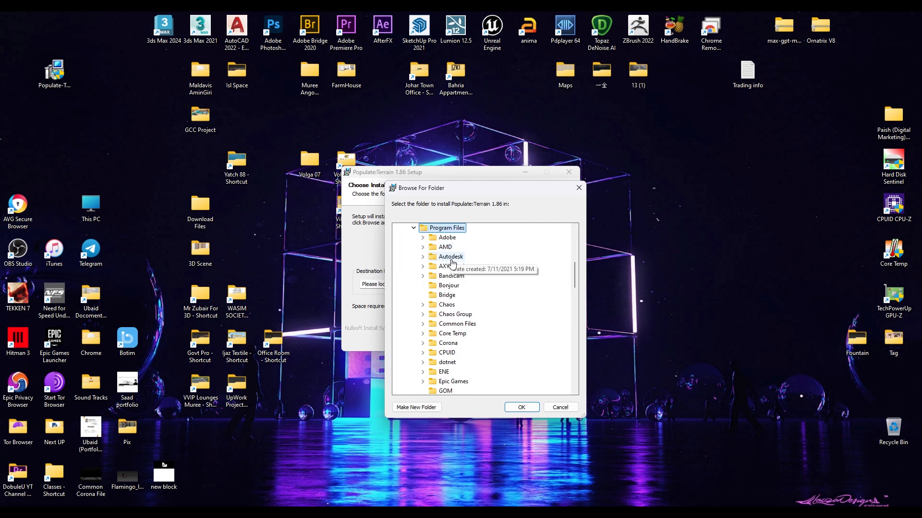
left_click(422, 257)
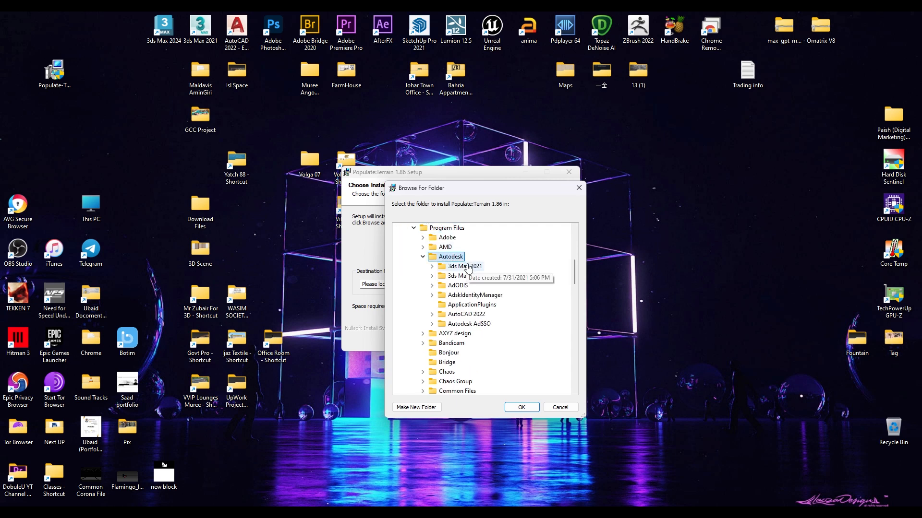
left_click(432, 266)
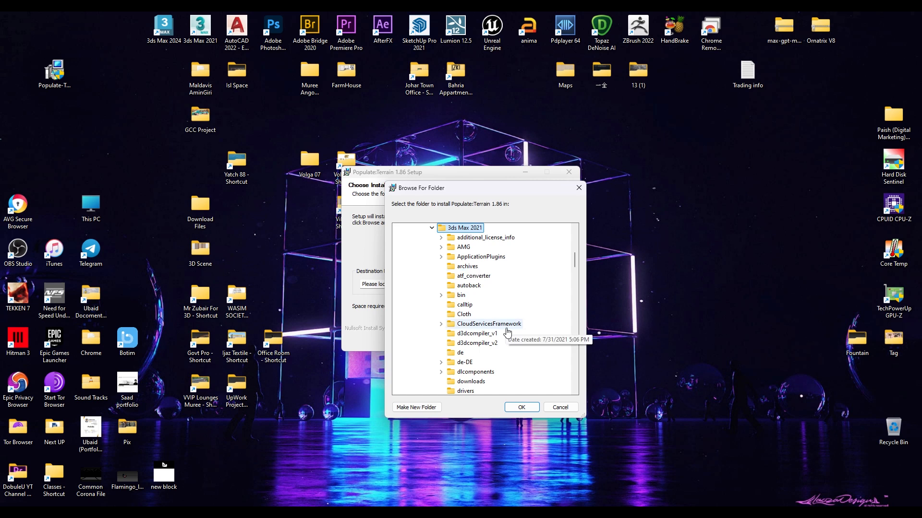
left_click(521, 407)
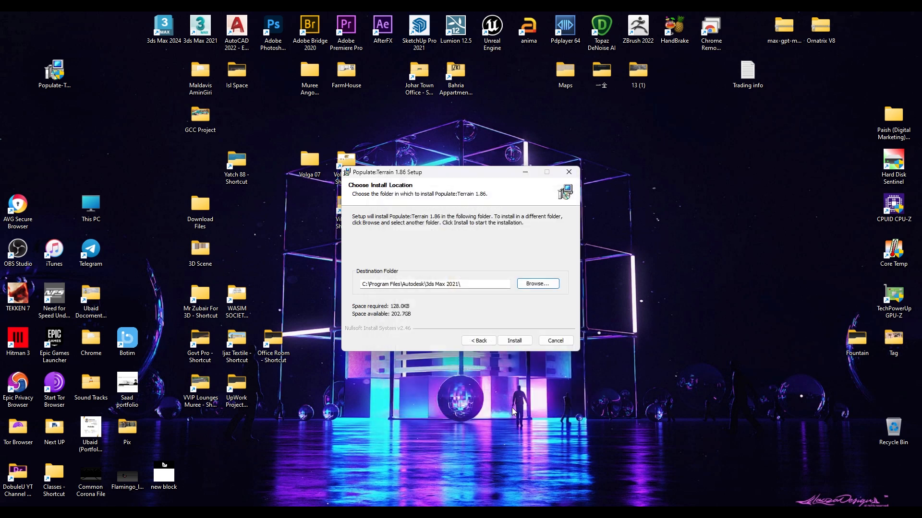
- Install the plugin, finish the wizard, acknowledge the restart notice, and launch 3ds Max 2021
left_click(514, 341)
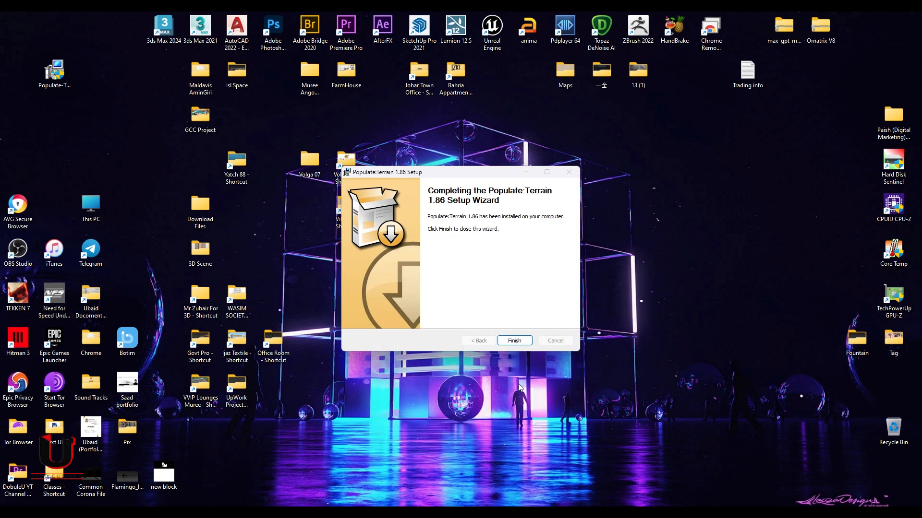
mouse_move(514, 340)
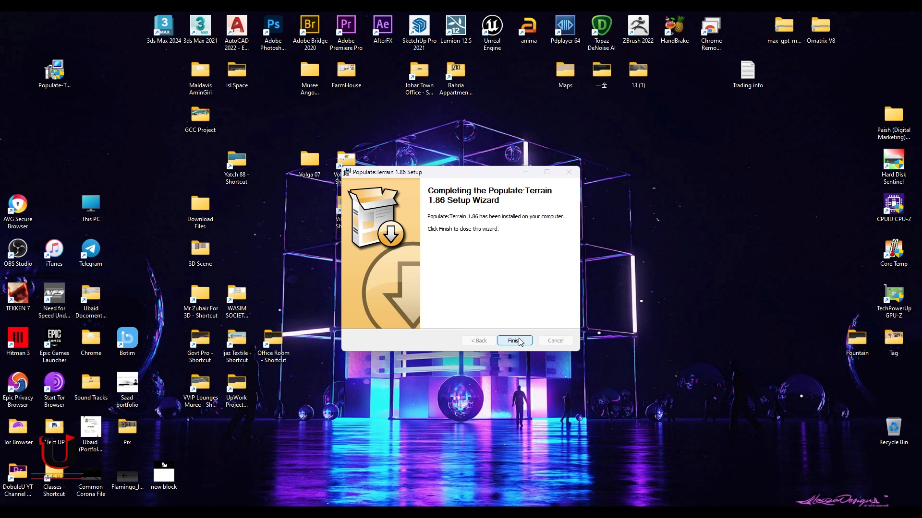
left_click(514, 340)
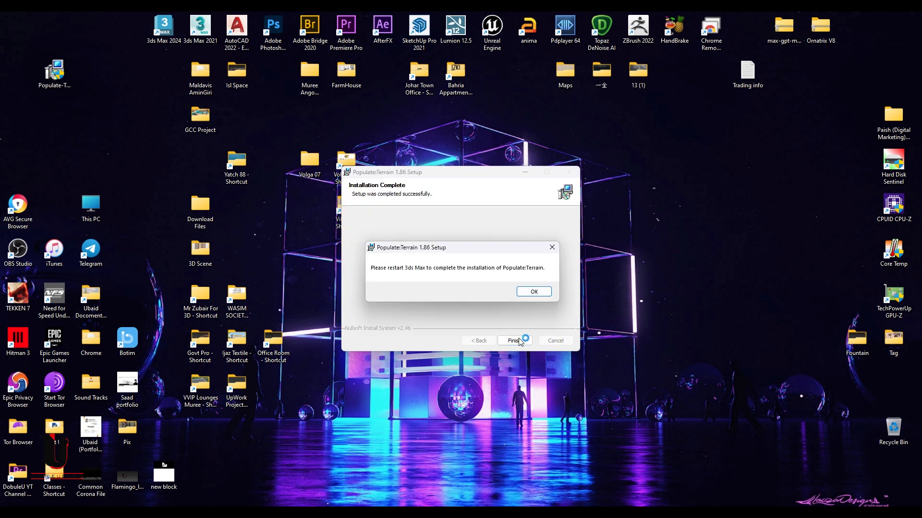
mouse_move(479, 278)
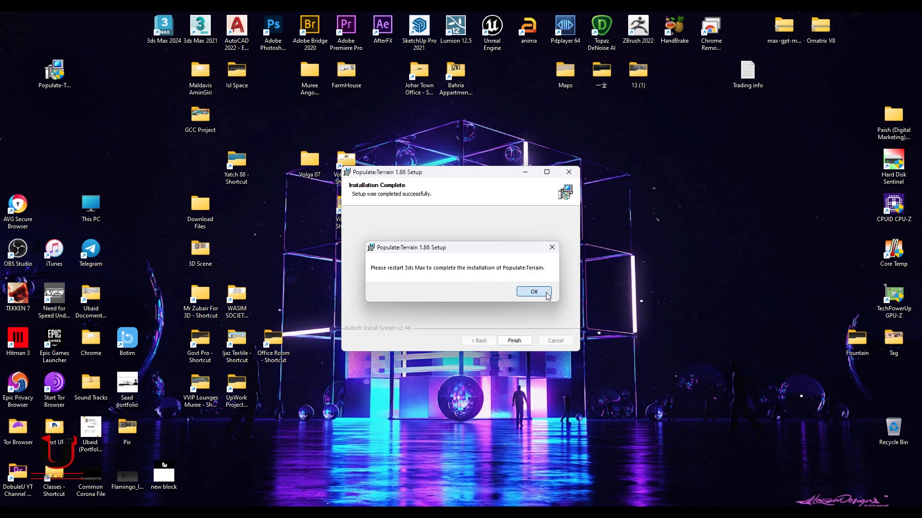
left_click(533, 291)
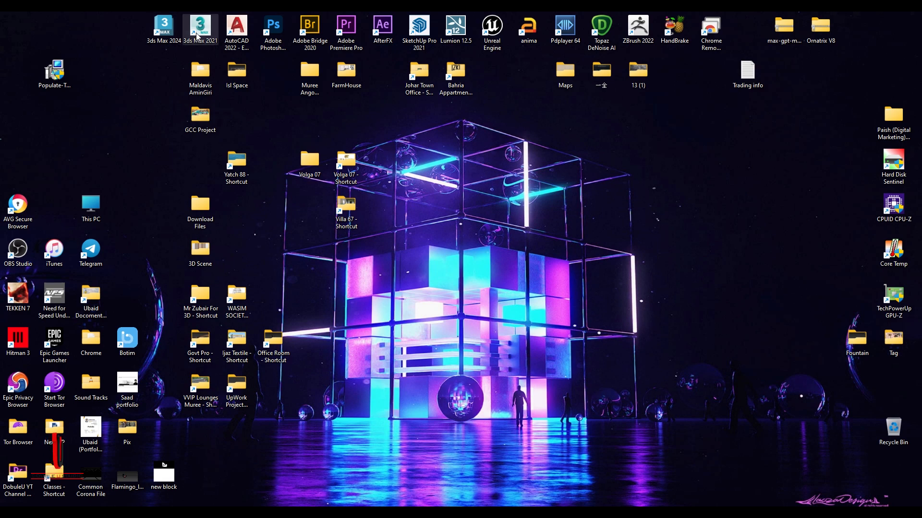
double_click(200, 29)
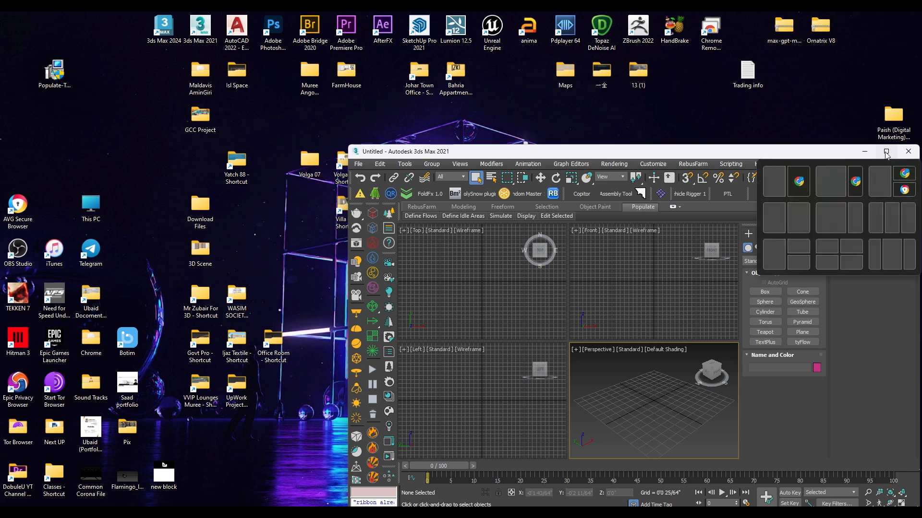
- Maximize the 3ds Max 2021 window
left_click(886, 151)
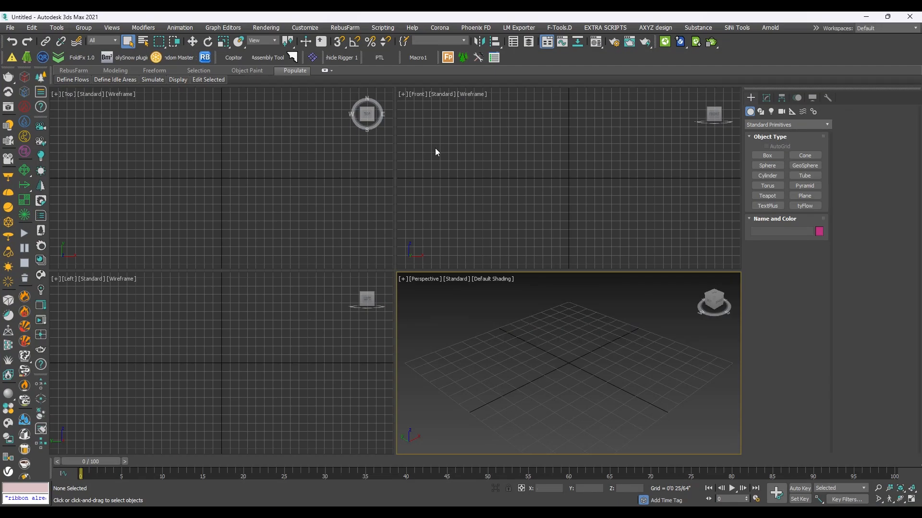
mouse_move(393, 101)
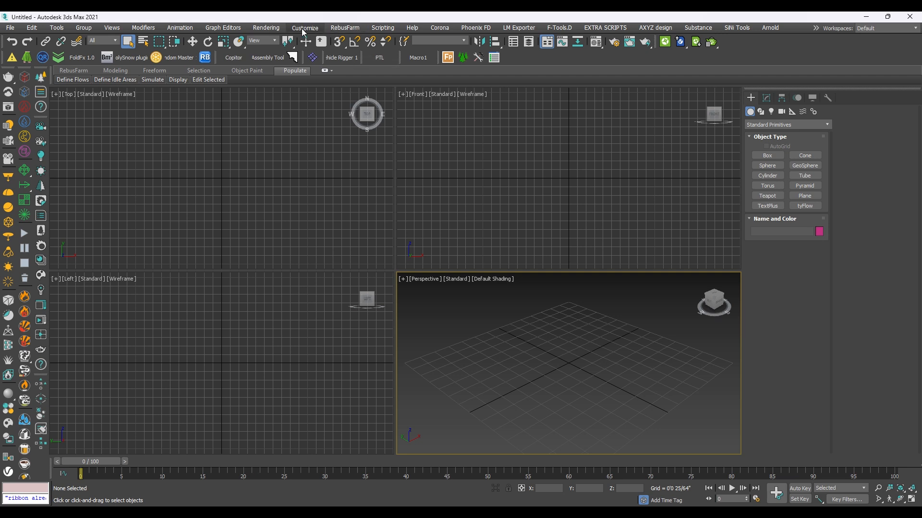
- Open Customize User Interface on the Toolbars tab
left_click(304, 28)
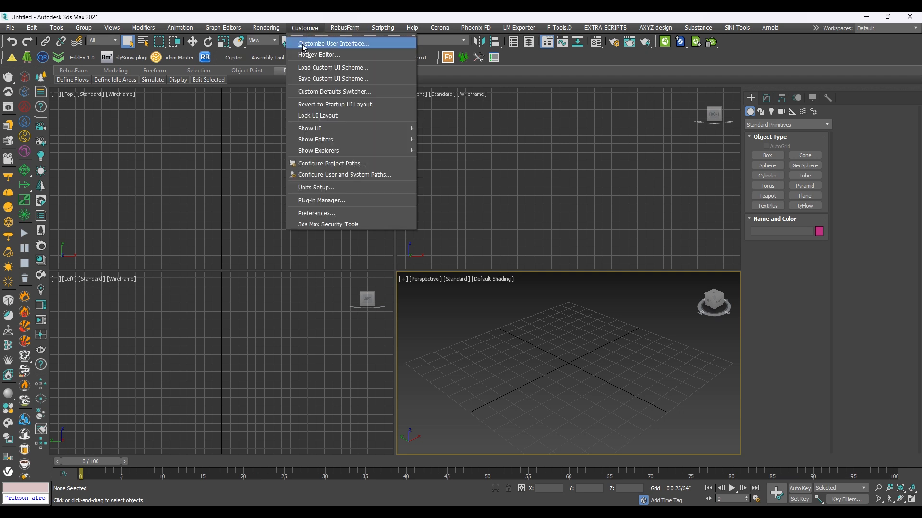
mouse_move(327, 43)
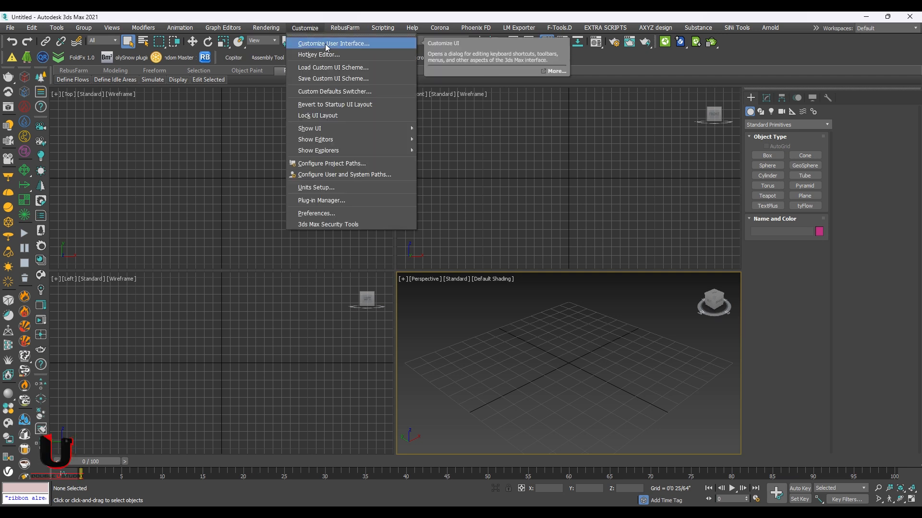
left_click(333, 43)
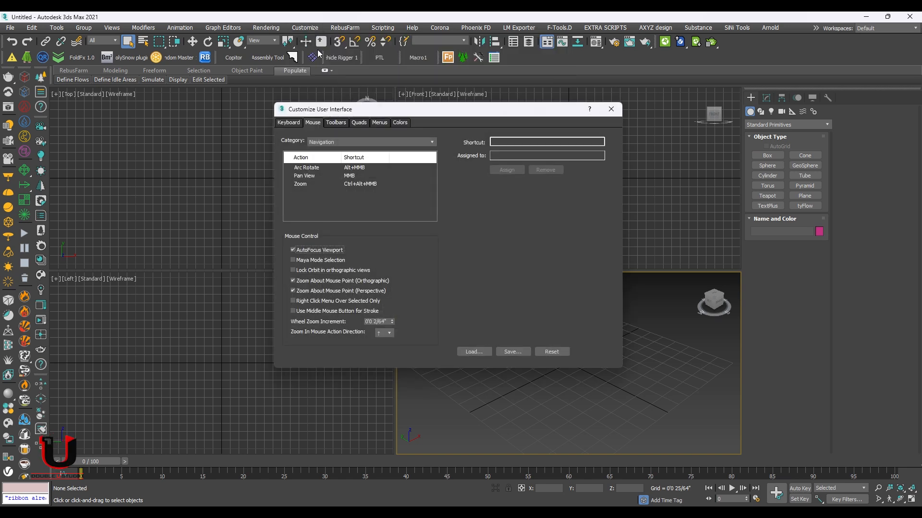
mouse_move(337, 130)
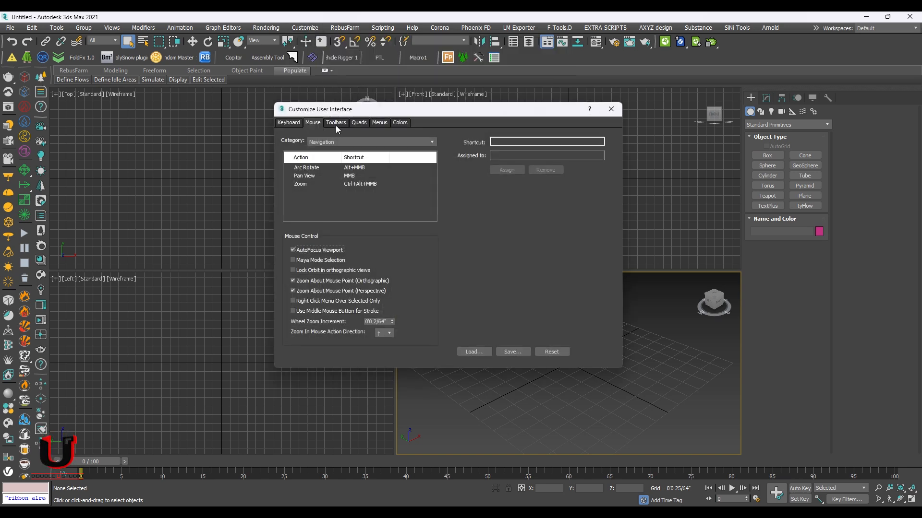
left_click(335, 122)
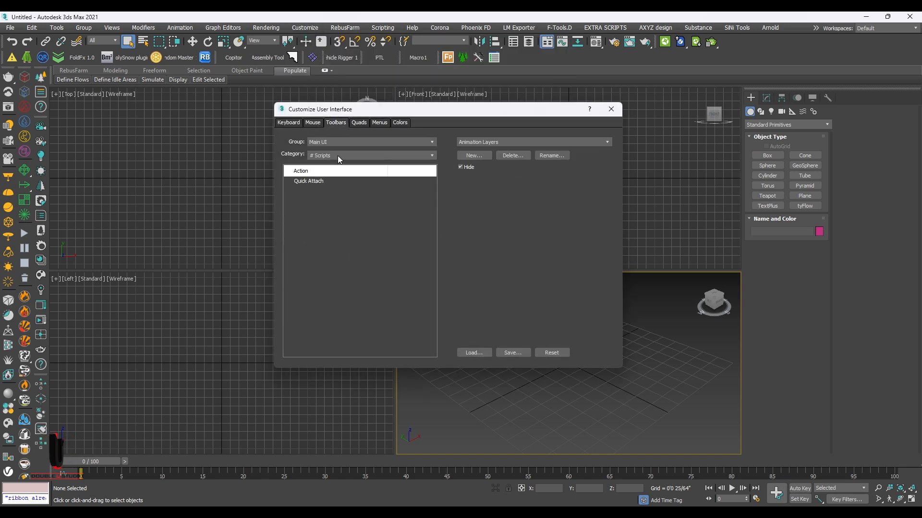
- Set the action Category to Populate
left_click(432, 155)
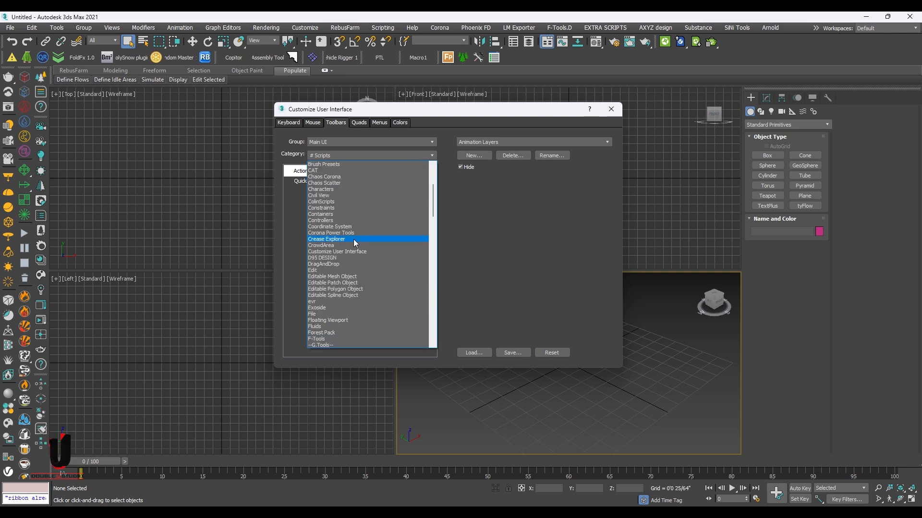
scroll("down", 3)
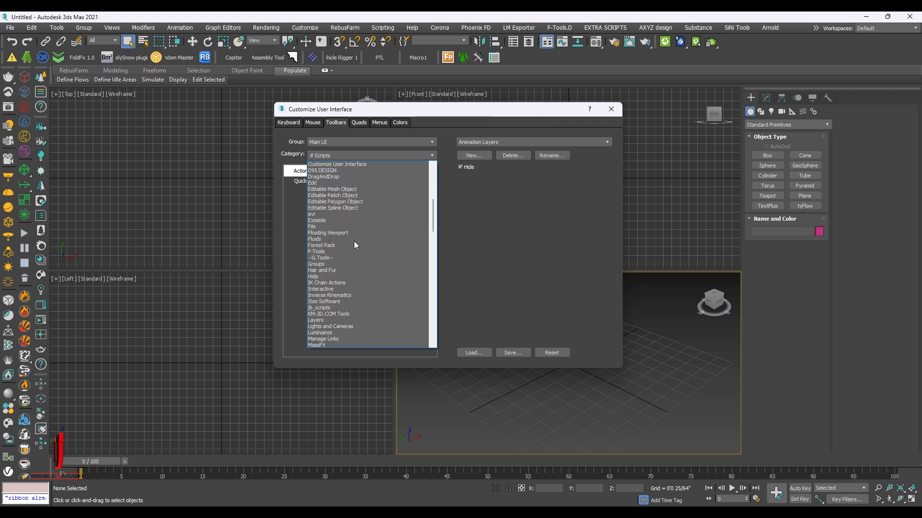
left_click(314, 238)
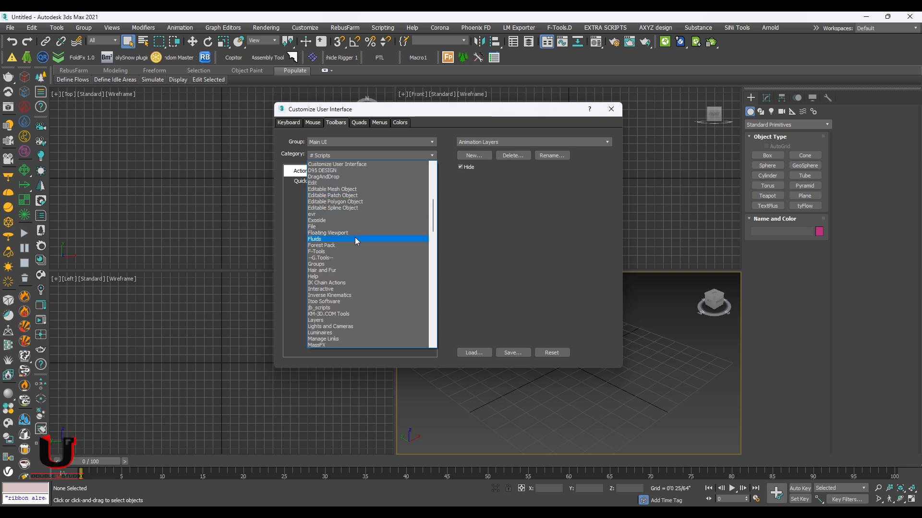
scroll("down", 3)
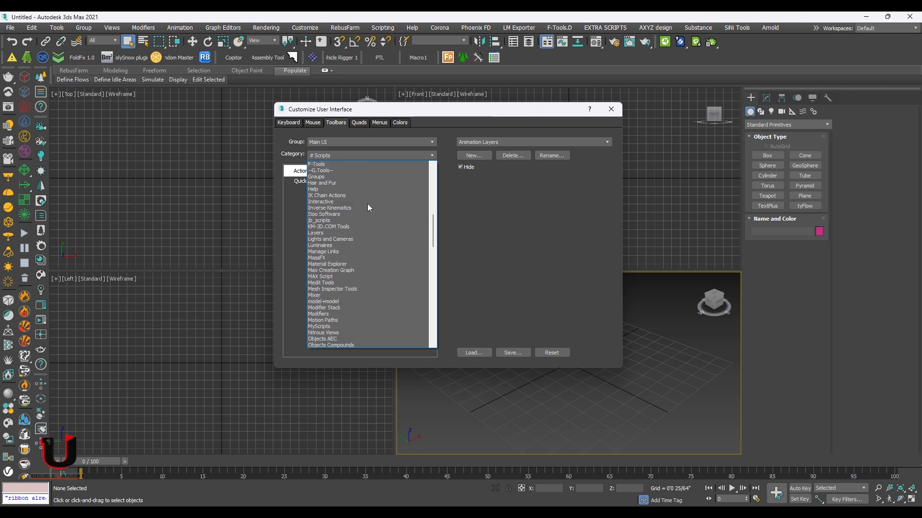
scroll("down", 3)
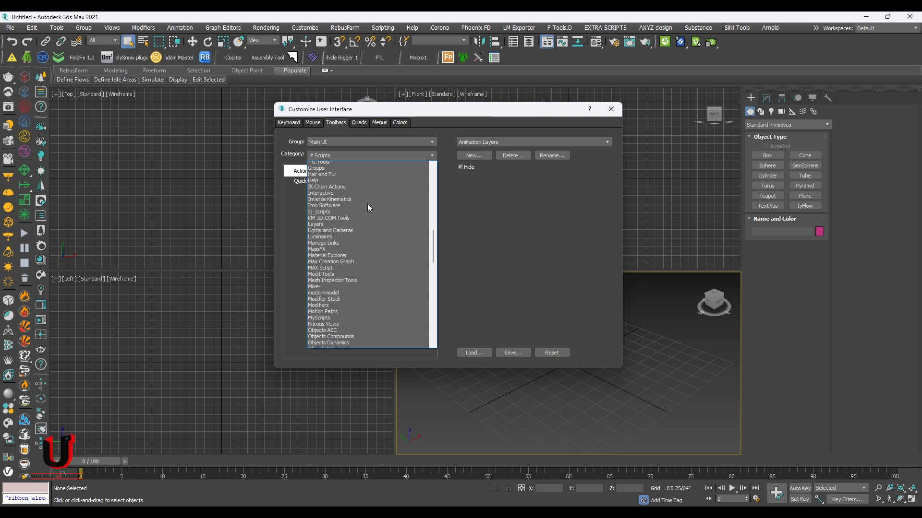
left_click(323, 205)
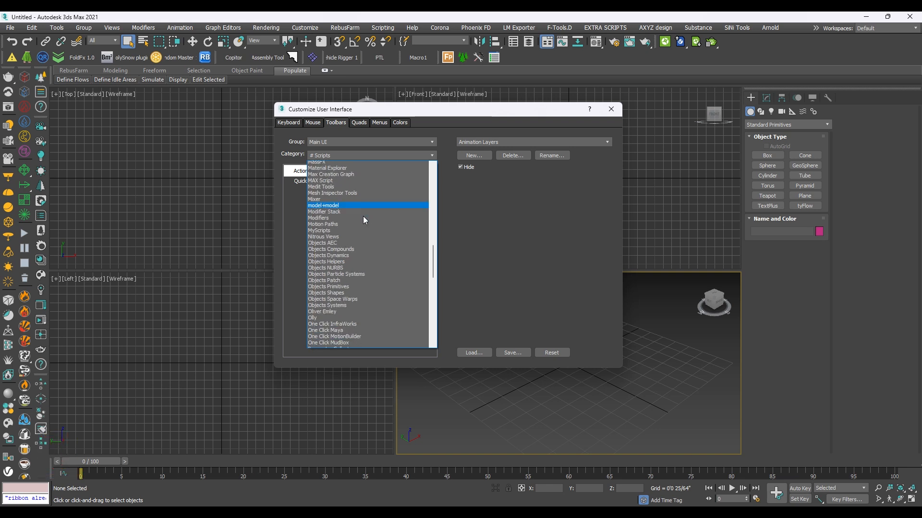
scroll("down", 3)
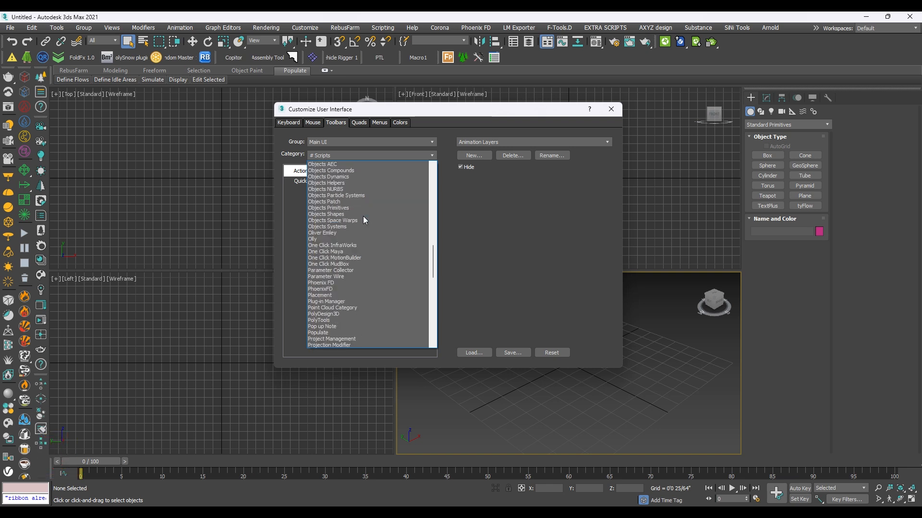
left_click(317, 332)
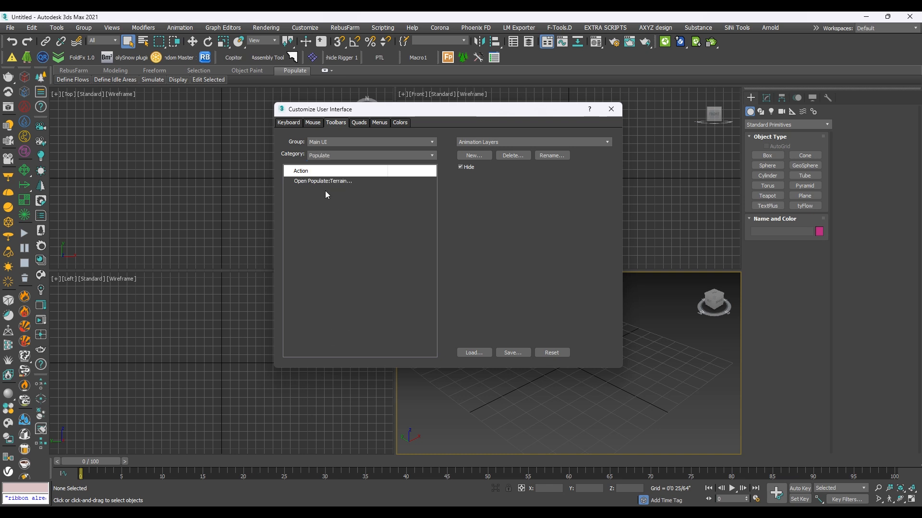
- Create a new toolbar named 'Terrai' holding Open Populate:Terrain, dismissing the write error
left_click(322, 180)
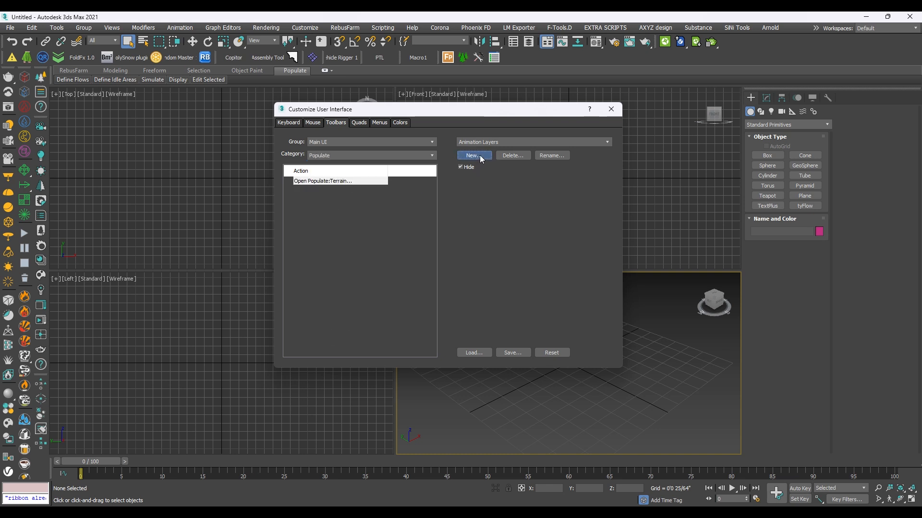
left_click(474, 155)
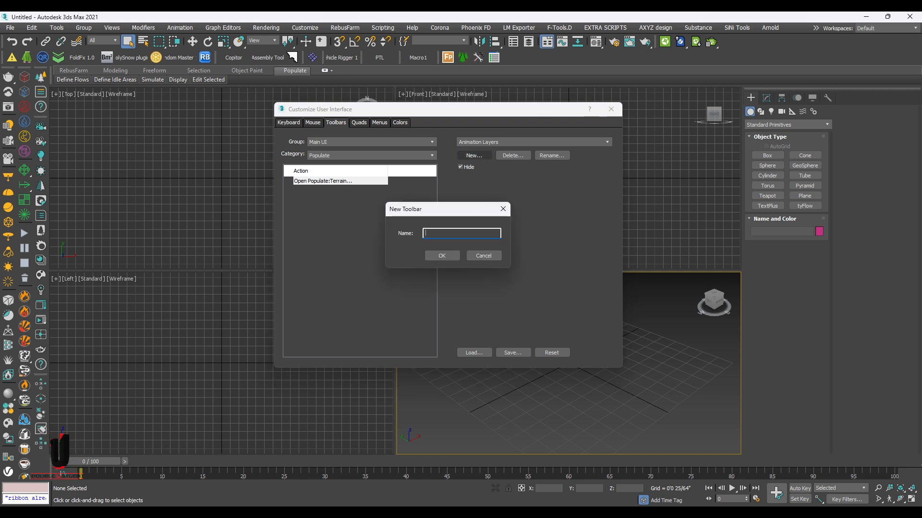
type("Terrai")
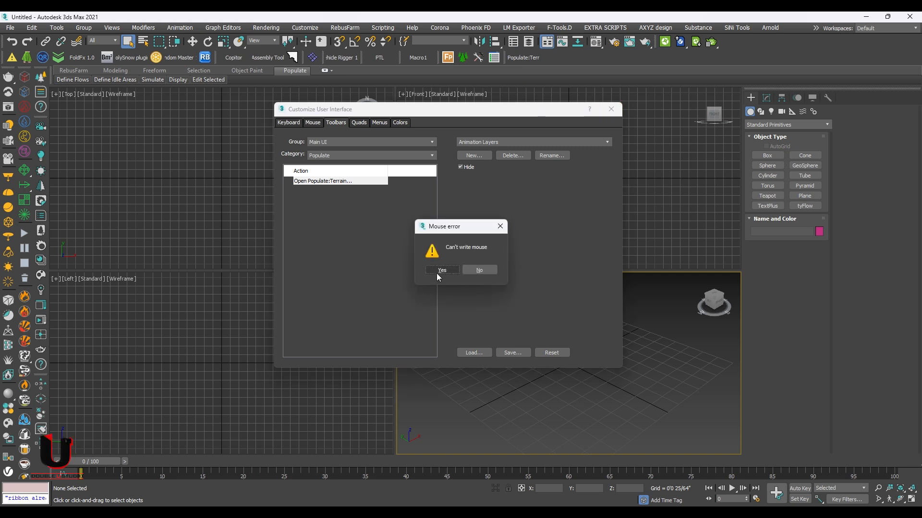
left_click(441, 270)
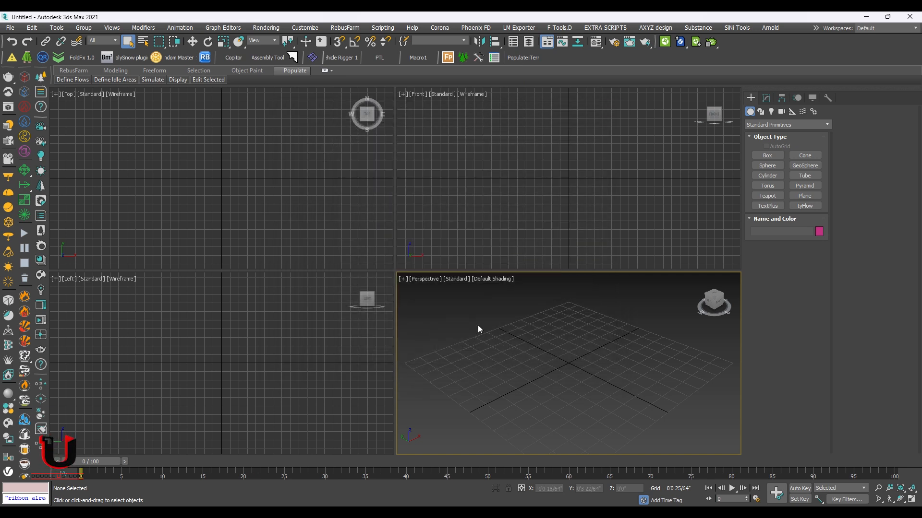
mouse_move(523, 57)
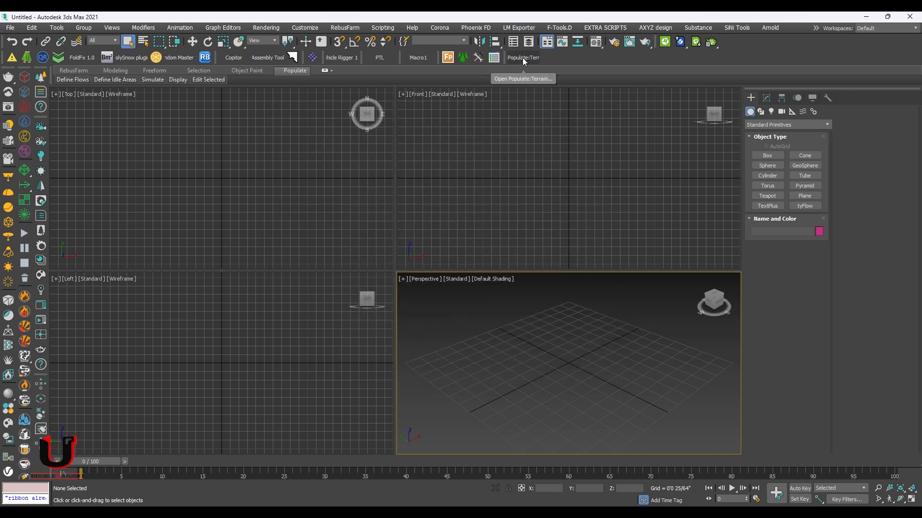
left_click(522, 58)
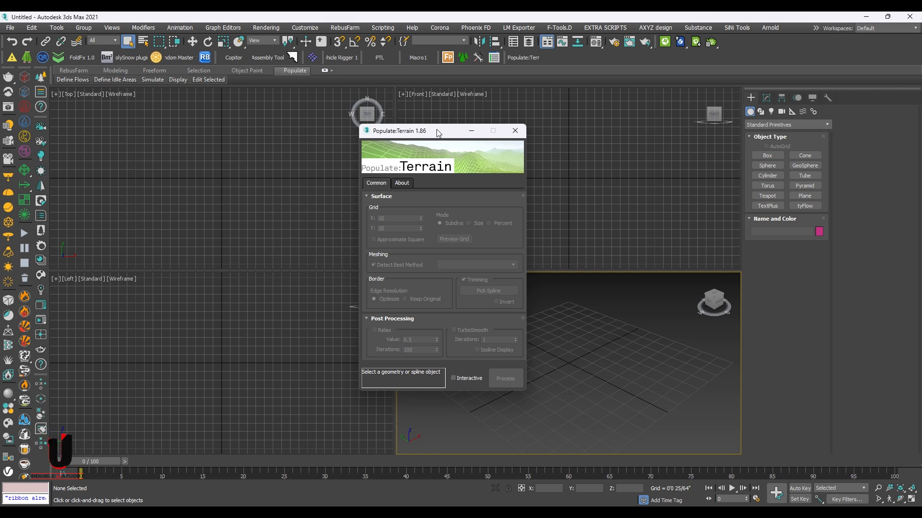
left_click(401, 183)
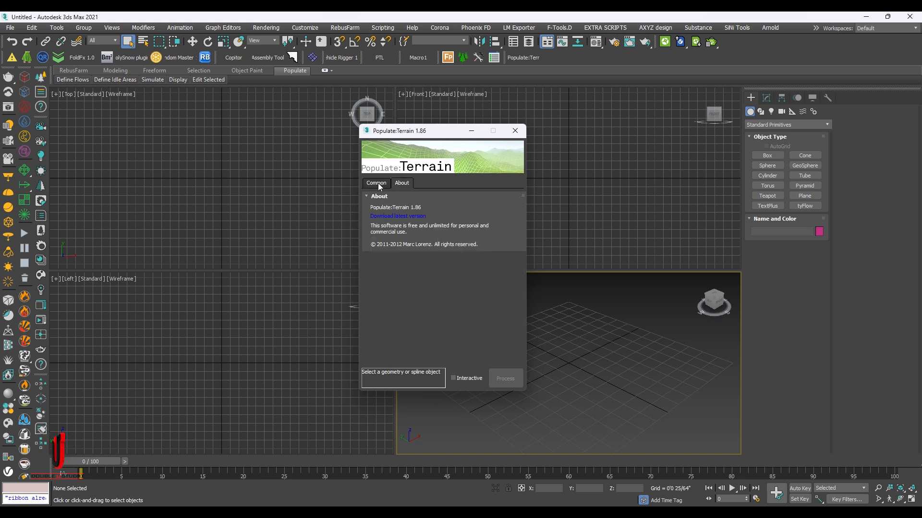
left_click(376, 183)
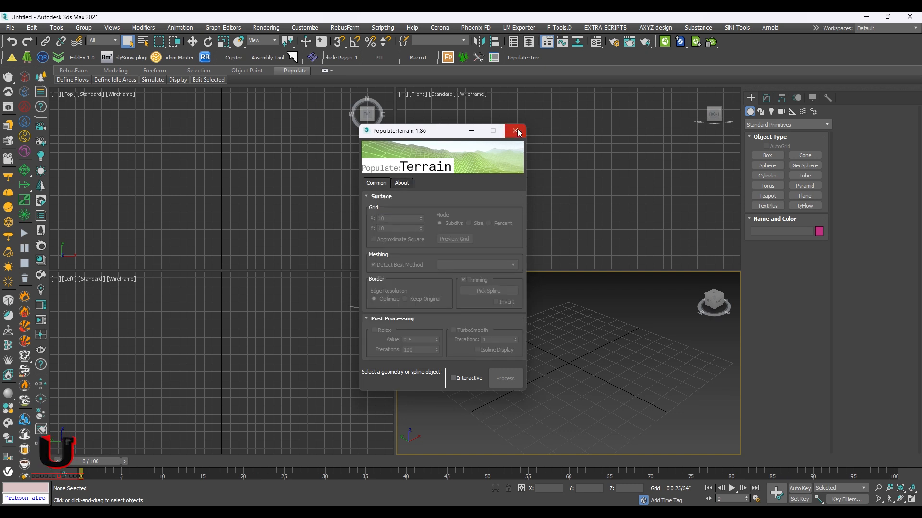
mouse_move(516, 131)
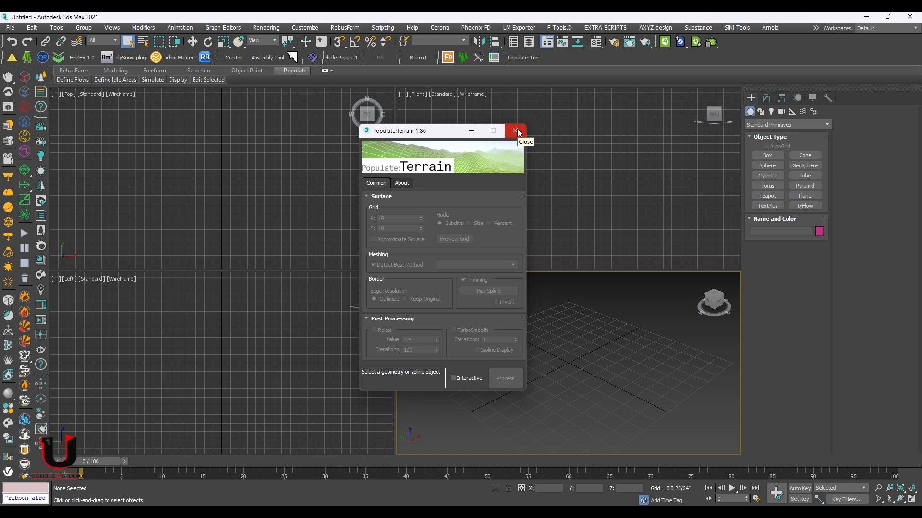
left_click(515, 131)
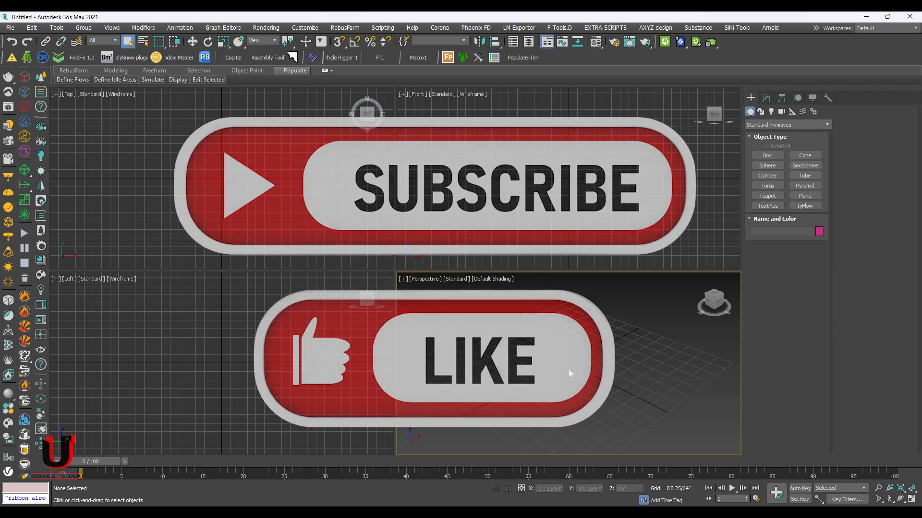